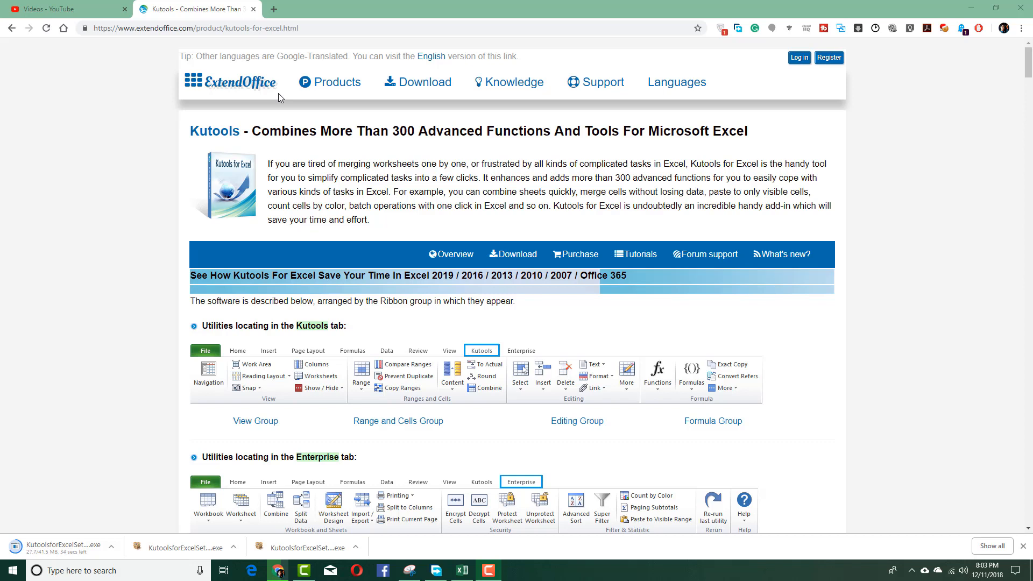
- Switch from the ExtendOffice page to Excel and start a new blank workbook
{"action": "left_click", "coordinate": [329, 82]}
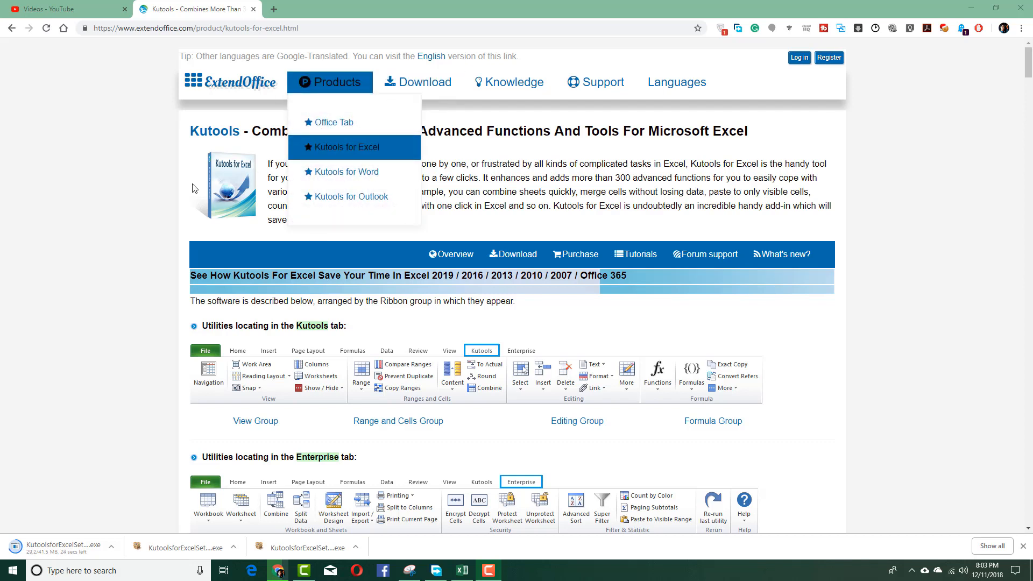
{"action": "left_click", "coordinate": [338, 149]}
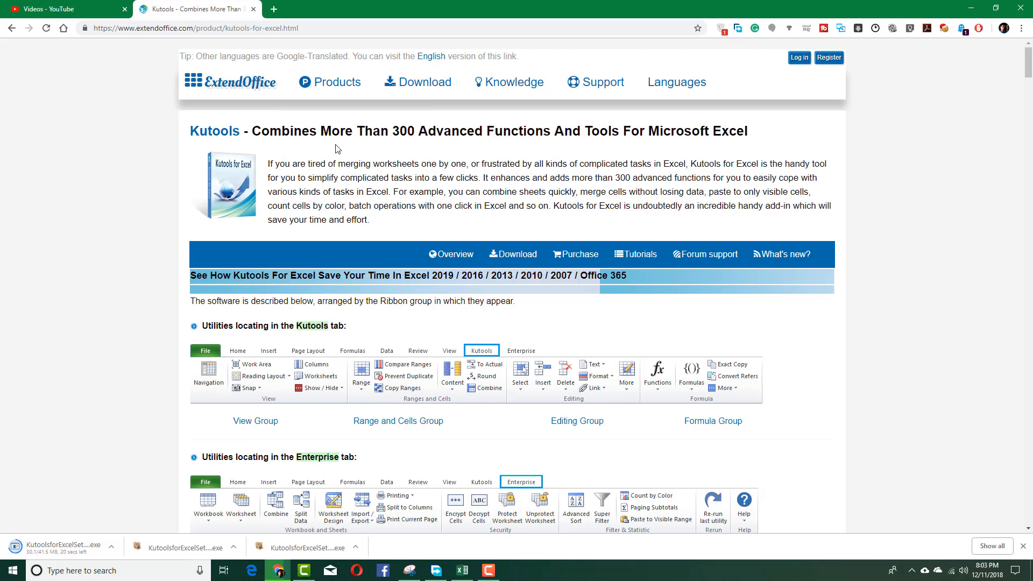
{"action": "mouse_move", "coordinate": [469, 488]}
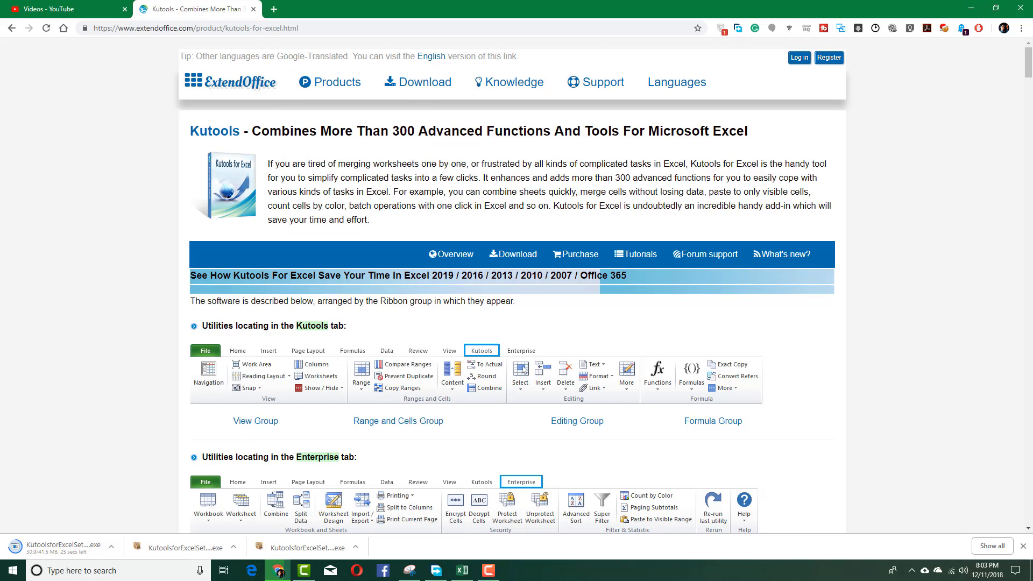
{"action": "left_click", "coordinate": [459, 570]}
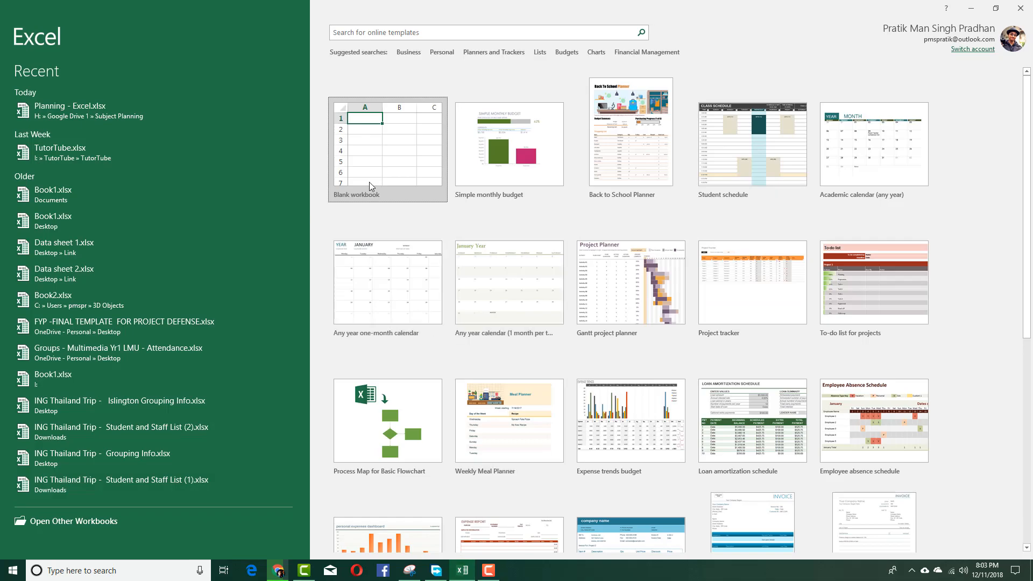
{"action": "left_click", "coordinate": [387, 148]}
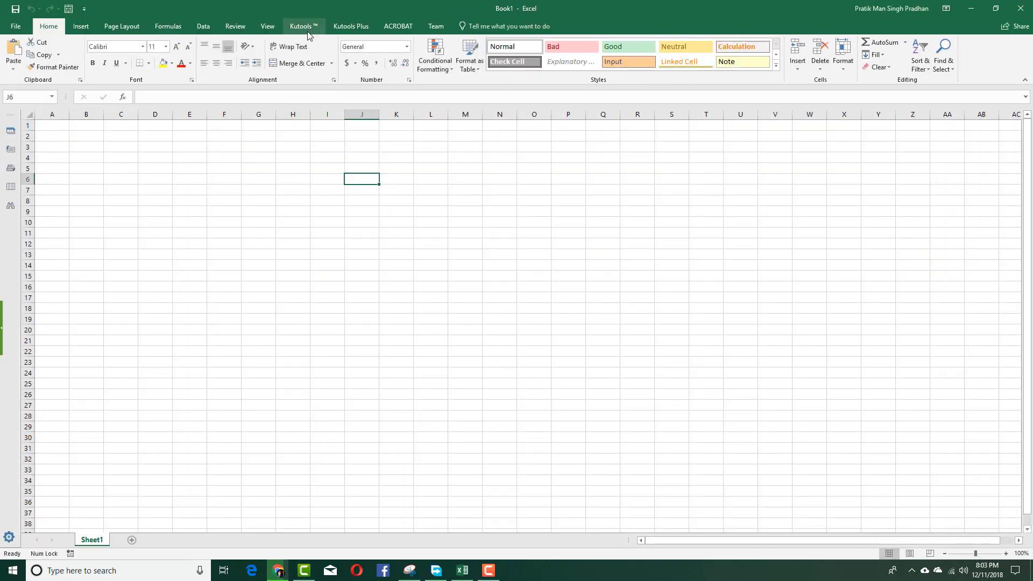
- Enter a bold NAME heading in cell A1
{"action": "left_click", "coordinate": [52, 125]}
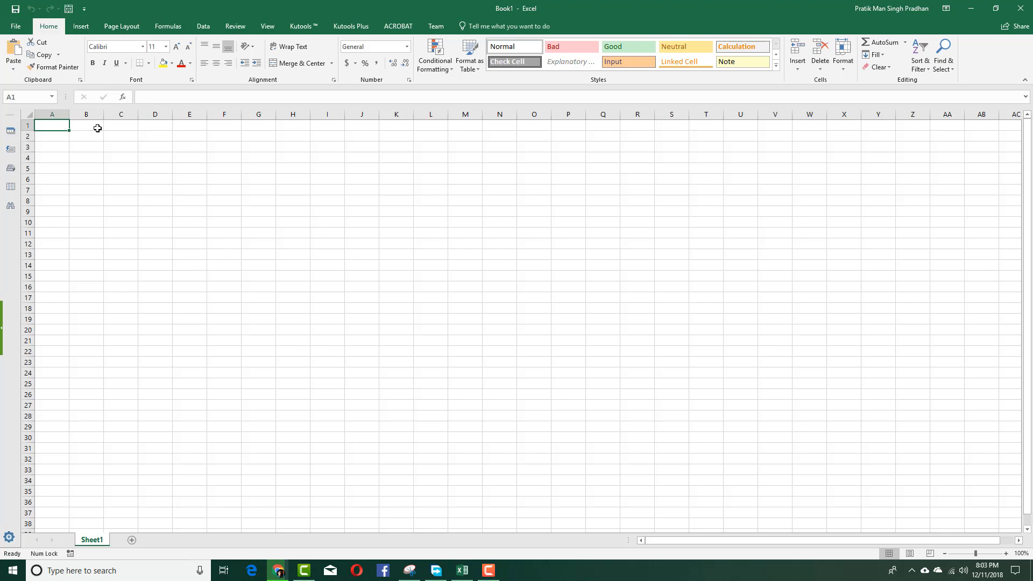
{"action": "type", "text": "nAME"}
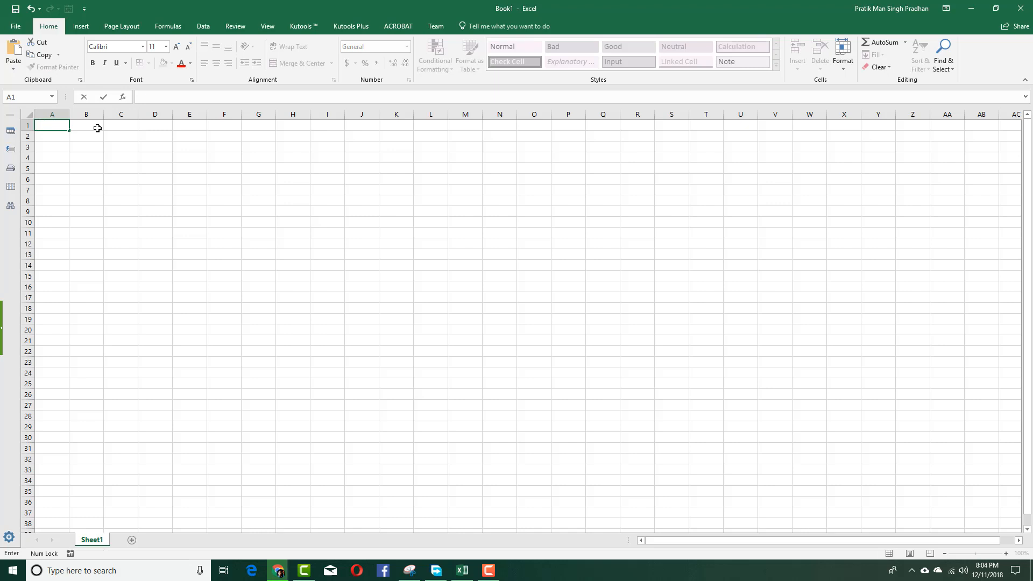
{"action": "type", "text": "NAME"}
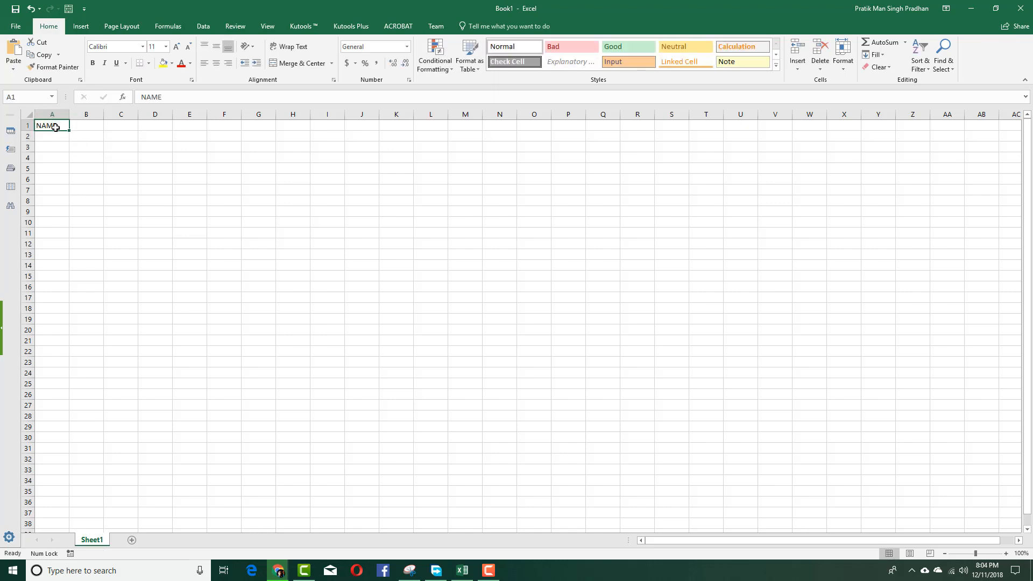
{"action": "key", "text": "ctrl+b"}
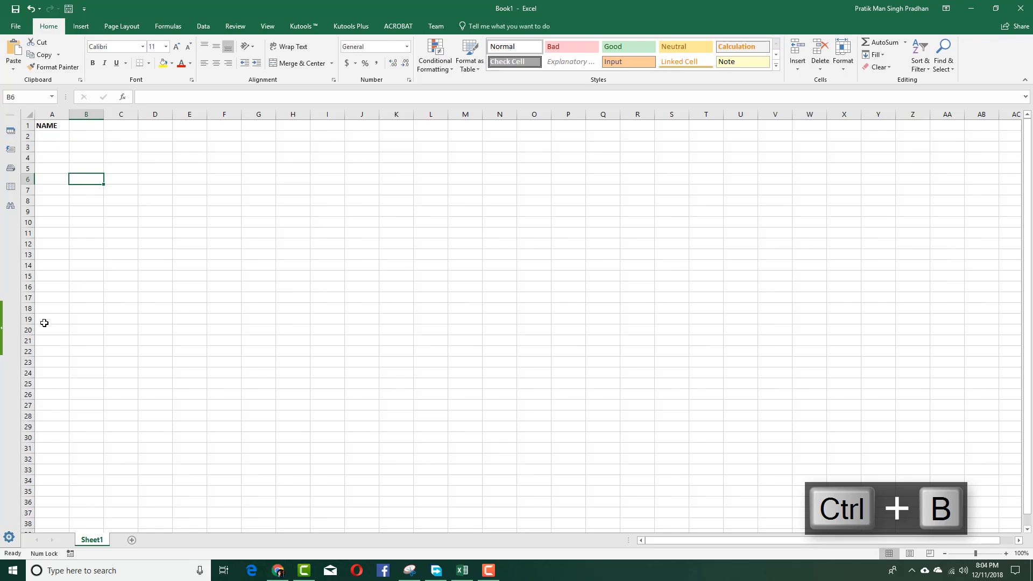
- Select A2:A20 and bring up Kutools' Prevent Typing settings for it
{"action": "left_click_drag", "start_coordinate": [51, 125], "coordinate": [51, 330]}
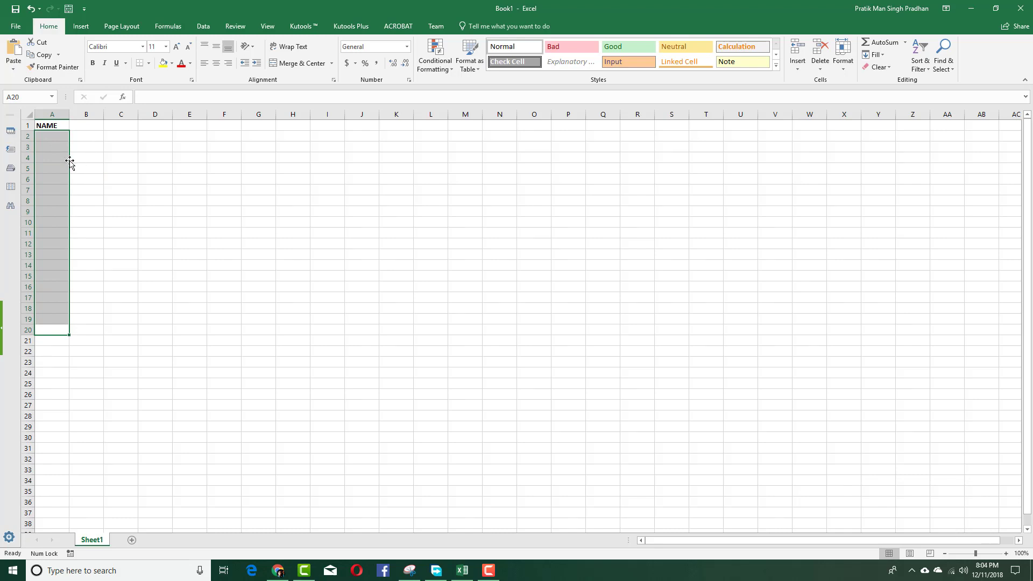
{"action": "mouse_move", "coordinate": [309, 34]}
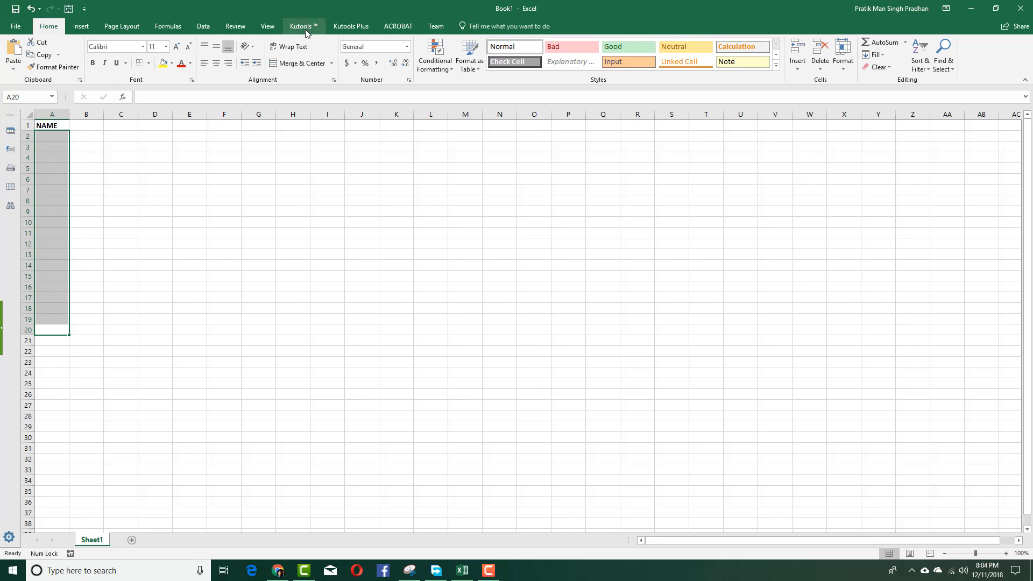
{"action": "mouse_move", "coordinate": [296, 31]}
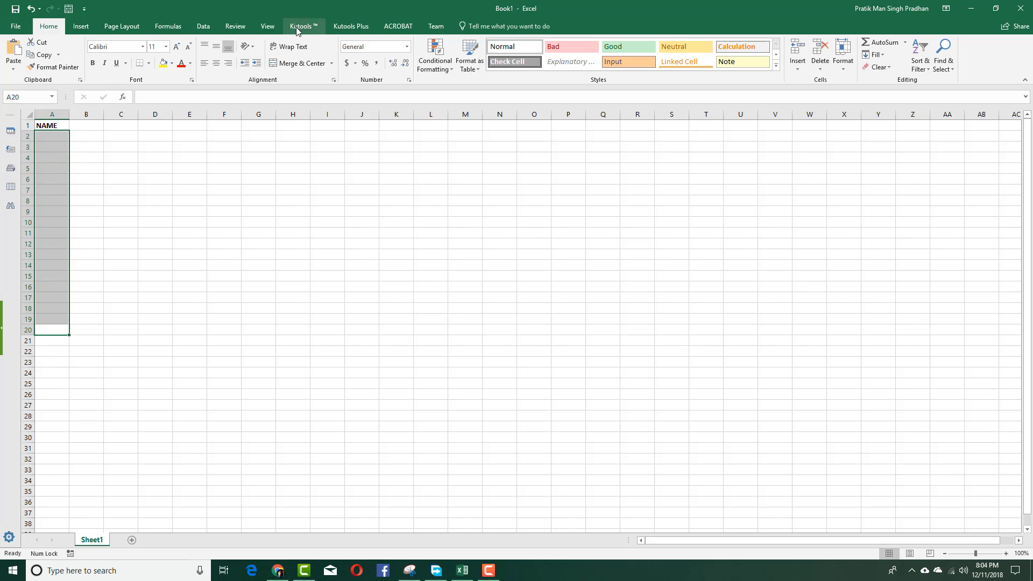
{"action": "left_click", "coordinate": [303, 26]}
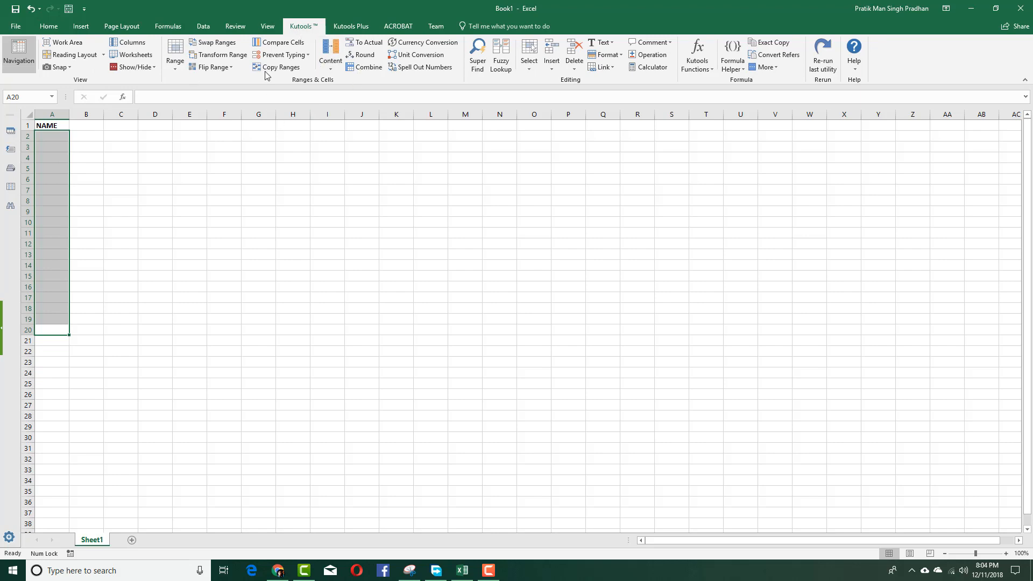
{"action": "mouse_move", "coordinate": [282, 57]}
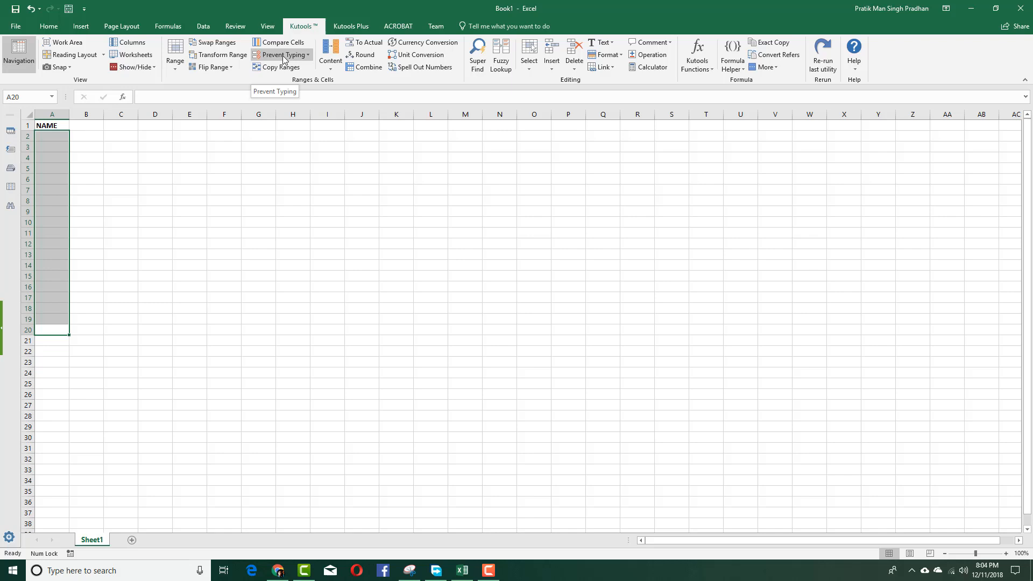
{"action": "mouse_move", "coordinate": [56, 357]}
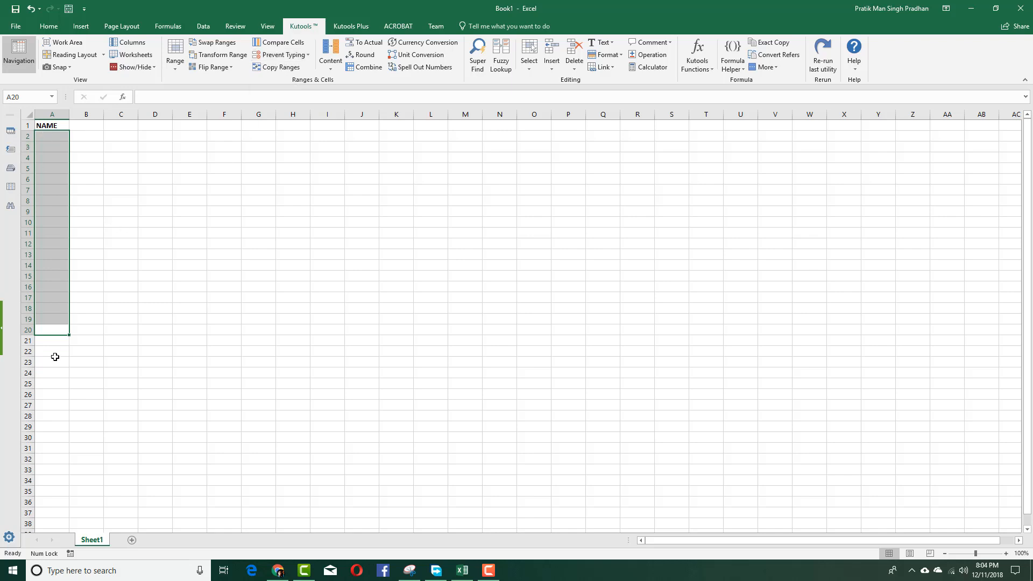
{"action": "left_click", "coordinate": [284, 54]}
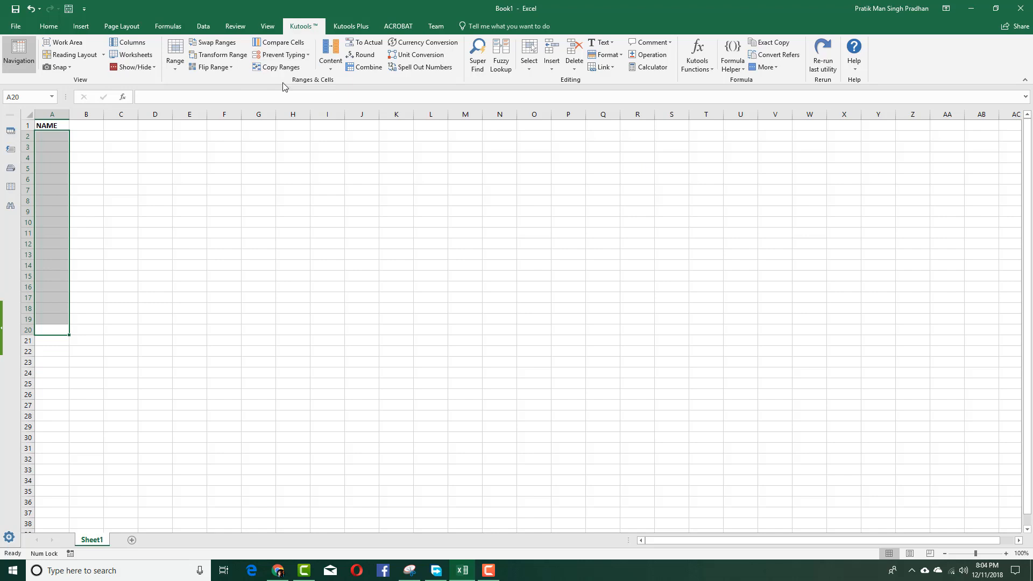
{"action": "left_click", "coordinate": [284, 55]}
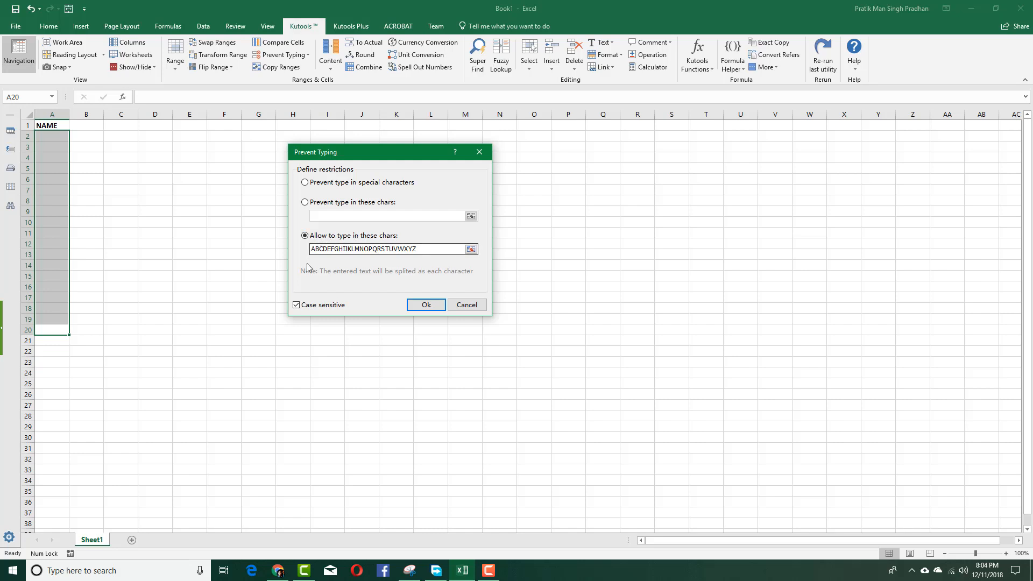
- Allow only case-sensitive letters A–Z in A2:A20 and confirm the restriction
{"action": "left_click", "coordinate": [415, 249]}
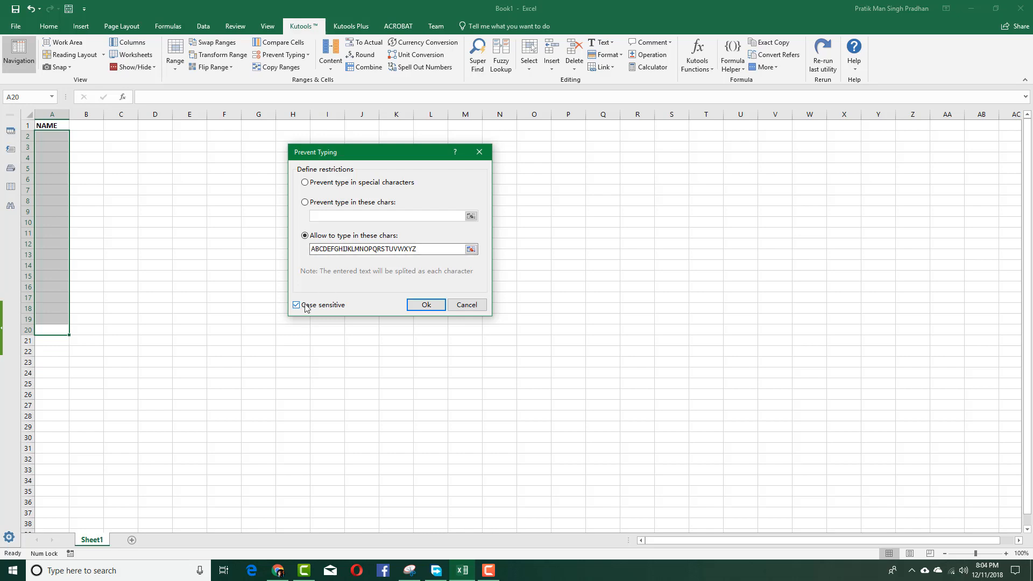
{"action": "left_click", "coordinate": [426, 305]}
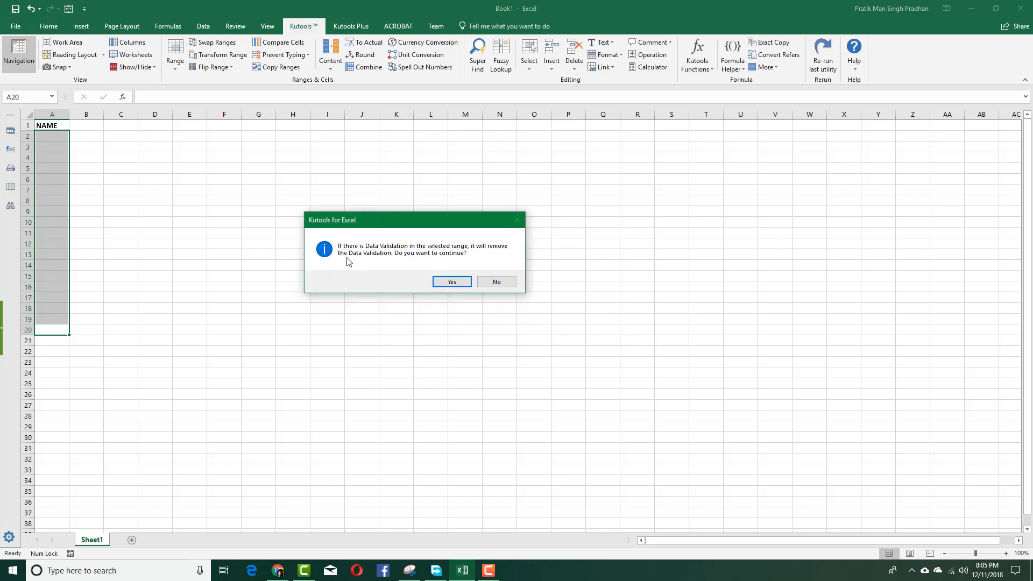
{"action": "mouse_move", "coordinate": [442, 265]}
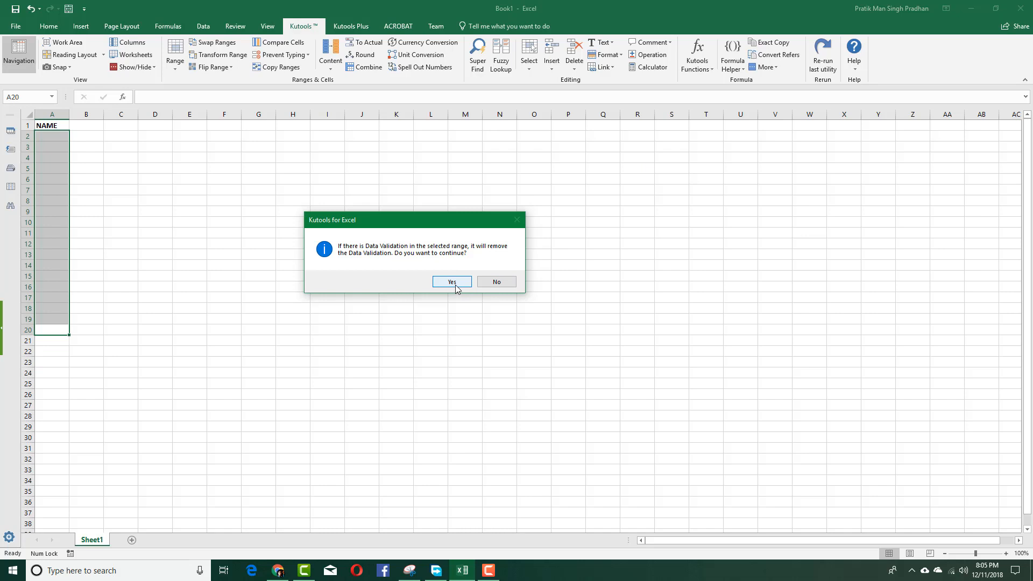
- Agree to replace existing data validation and dismiss the Kutools confirmation
{"action": "left_click", "coordinate": [452, 282]}
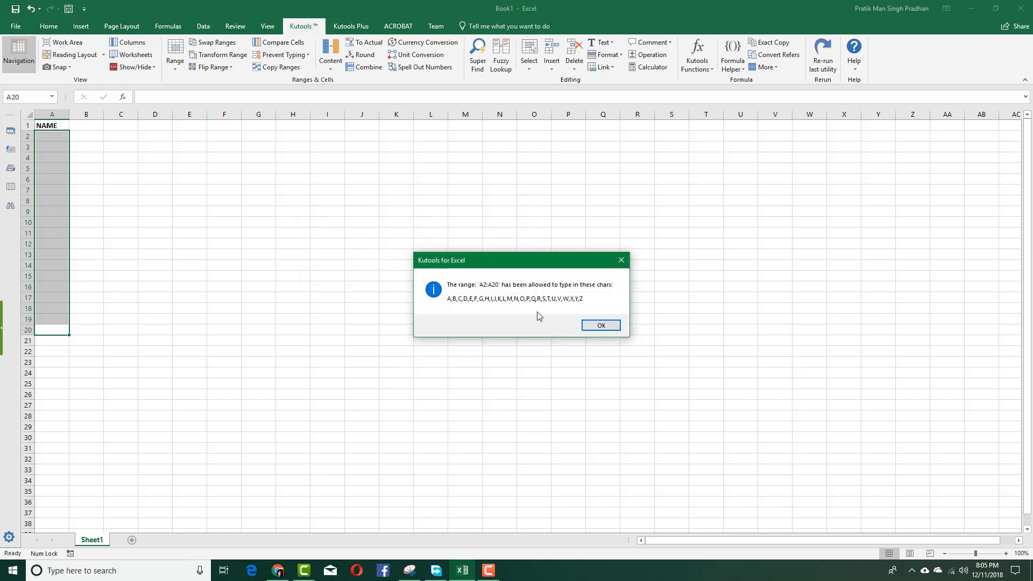
{"action": "left_click_drag", "start_coordinate": [521, 259], "coordinate": [443, 233]}
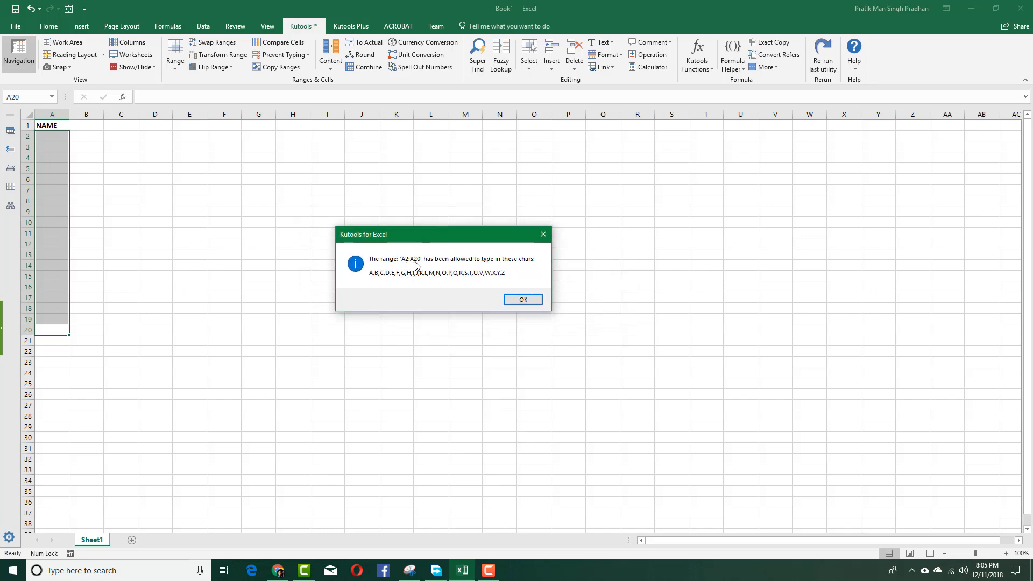
{"action": "mouse_move", "coordinate": [493, 270]}
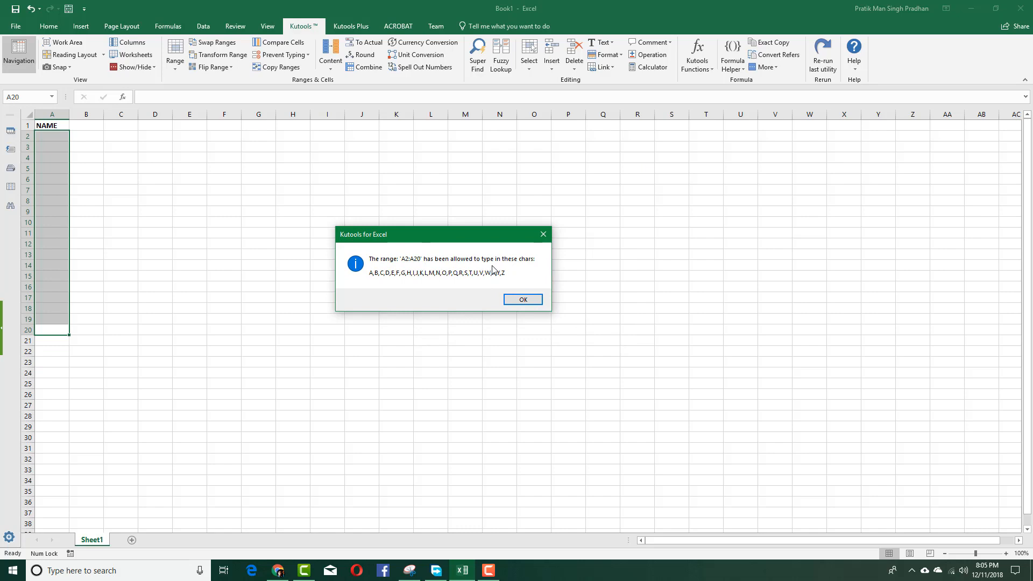
{"action": "mouse_move", "coordinate": [523, 299]}
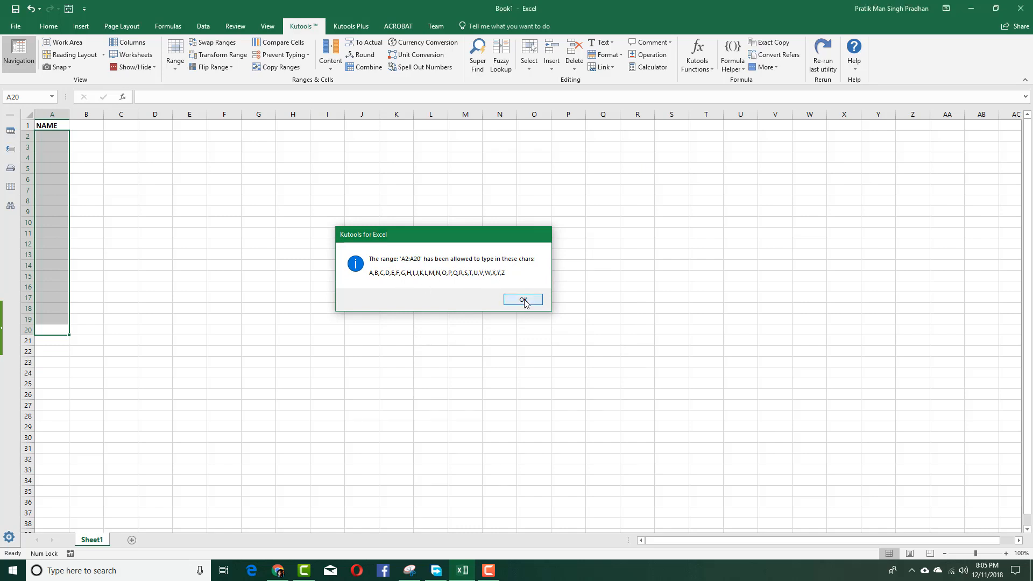
{"action": "left_click", "coordinate": [523, 299]}
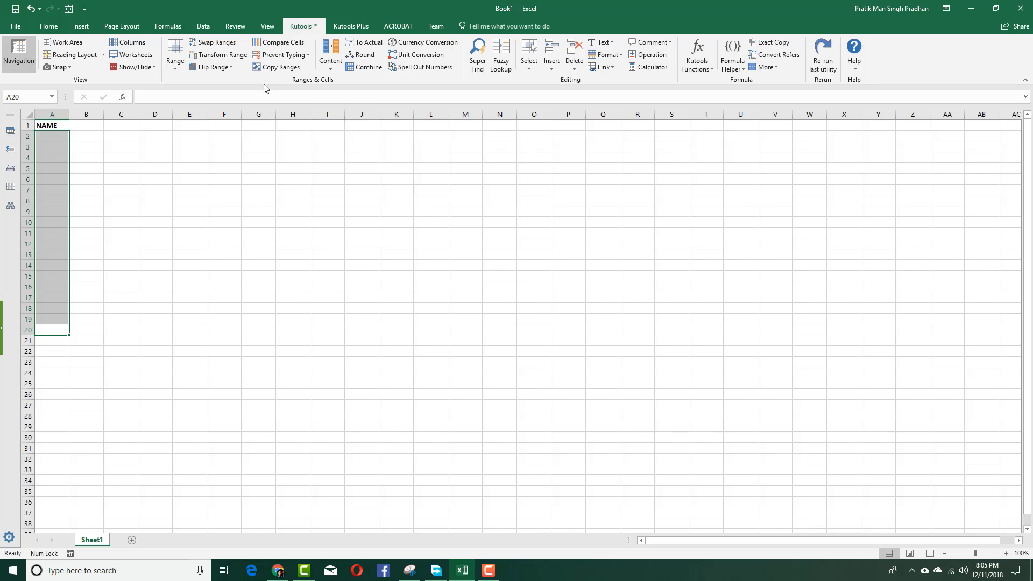
- Edit the custom Data Validation formula for A2:A20 to AND(LEN<=10, ISNUMBER(SUMPRODUCT(FIND(MID(...))))) and apply it
{"action": "left_click", "coordinate": [203, 26]}
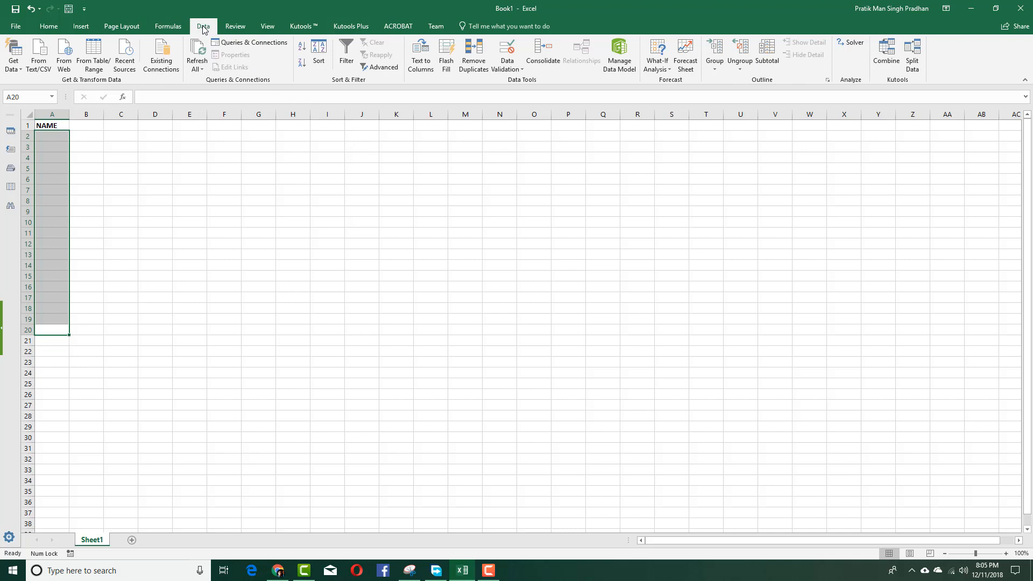
{"action": "left_click", "coordinate": [505, 49]}
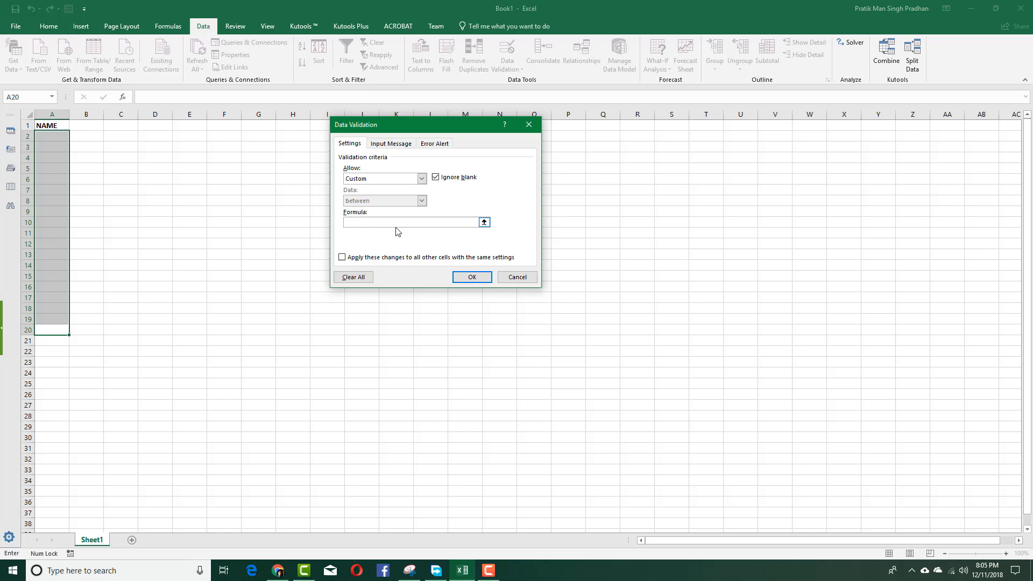
{"action": "type", "text": "=AND(ISNUMBER(SUMPRODUCT(FIND(MID(A20,"}
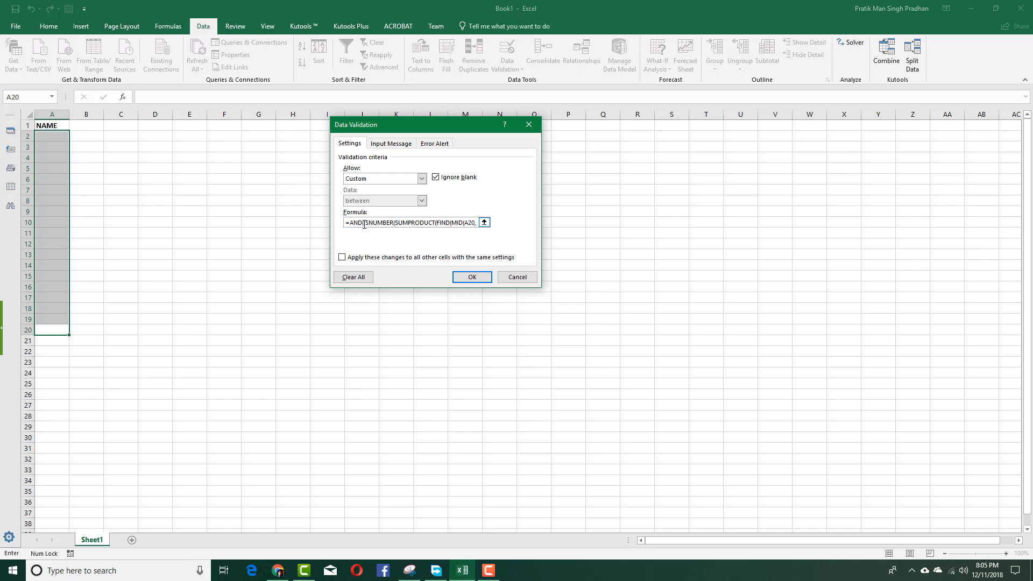
{"action": "mouse_move", "coordinate": [467, 237]}
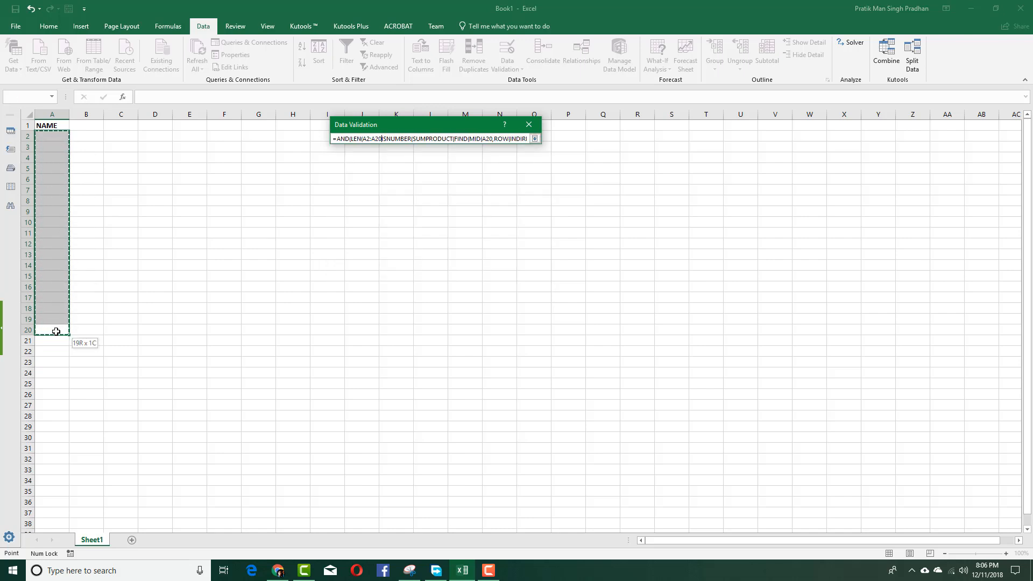
{"action": "left_click", "coordinate": [534, 137]}
{"action": "type", "text": ")=I"}
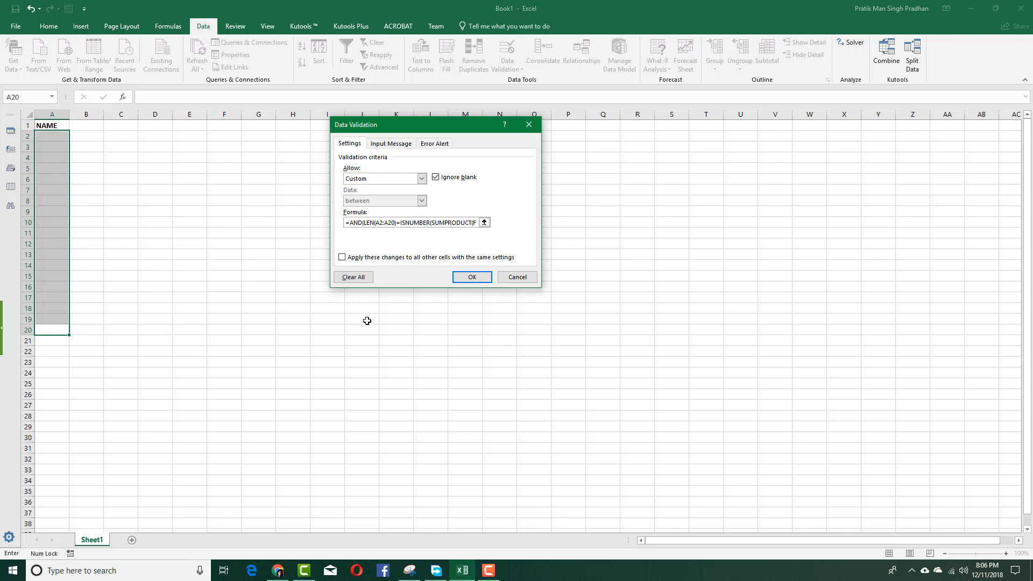
{"action": "type", "text": "<"}
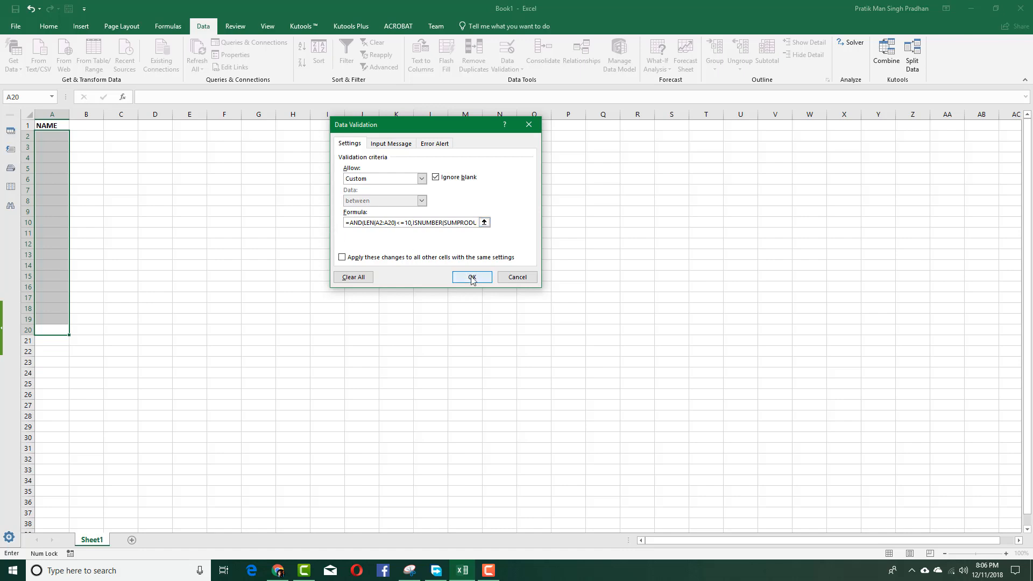
{"action": "left_click", "coordinate": [471, 277]}
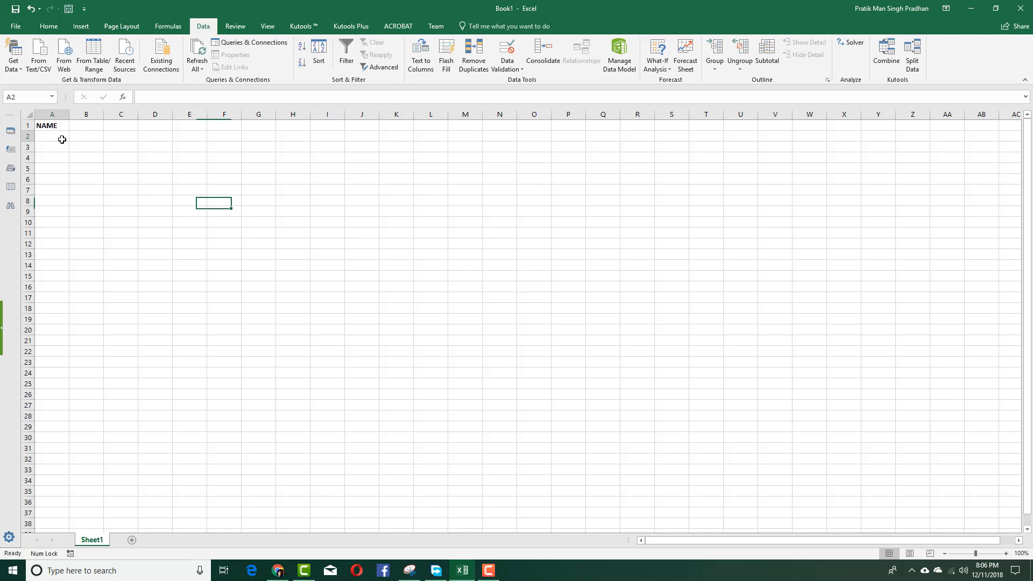
- Enter ABCD in A2, then see an entry with a digit in A3 refused and cancelled
{"action": "type", "text": "ABCD"}
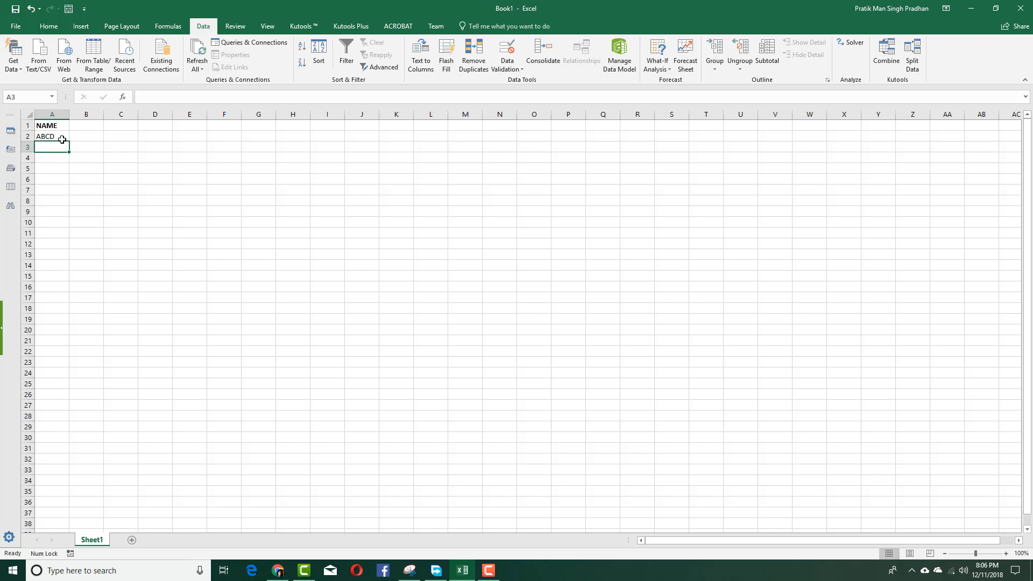
{"action": "type", "text": "A1"}
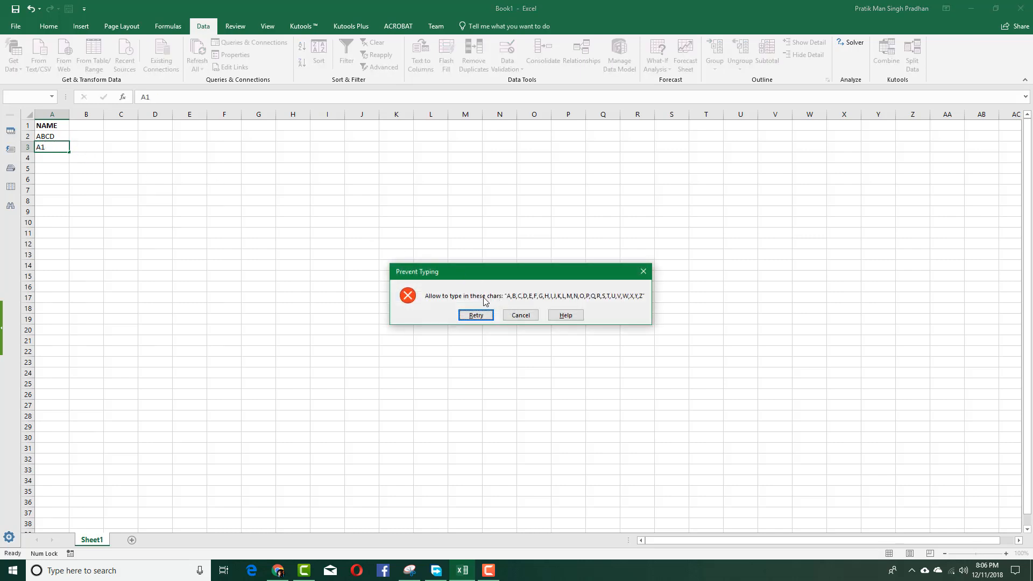
{"action": "left_click", "coordinate": [521, 314]}
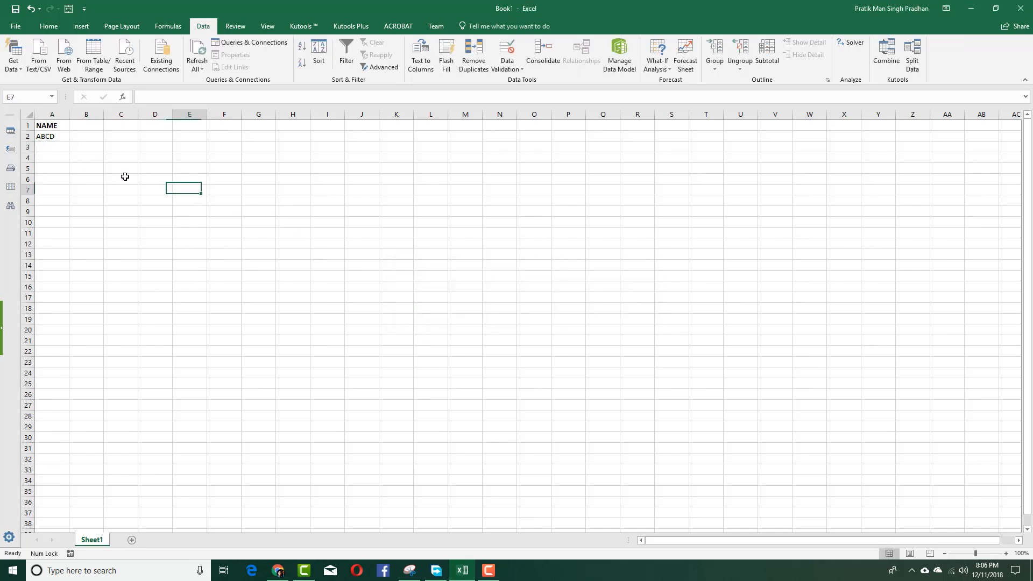
{"action": "left_click", "coordinate": [51, 146]}
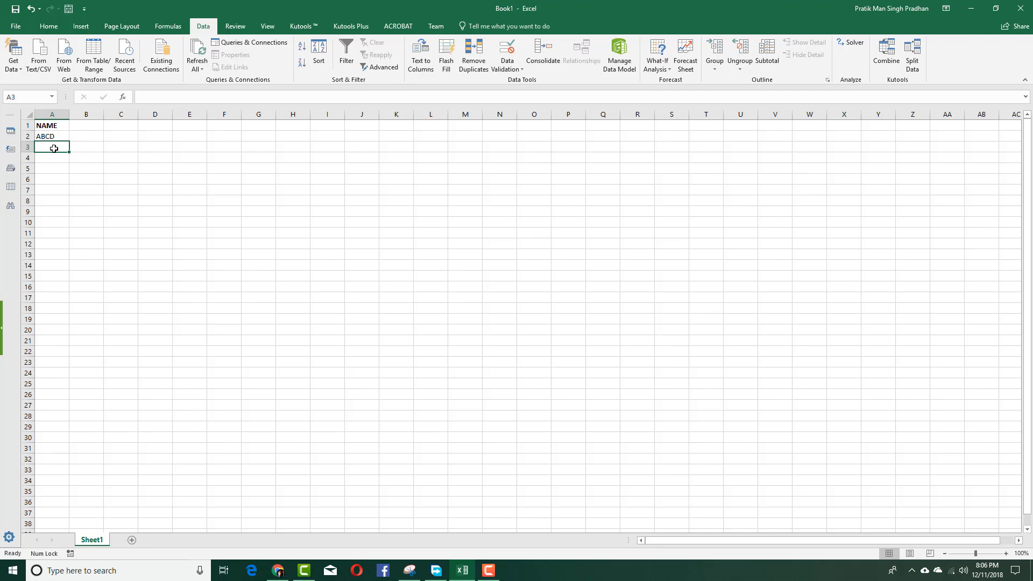
- Test A3 with ABCDEFGH-style entries, cancelling the one refused for exceeding 10 characters
{"action": "type", "text": "ABCDEF"}
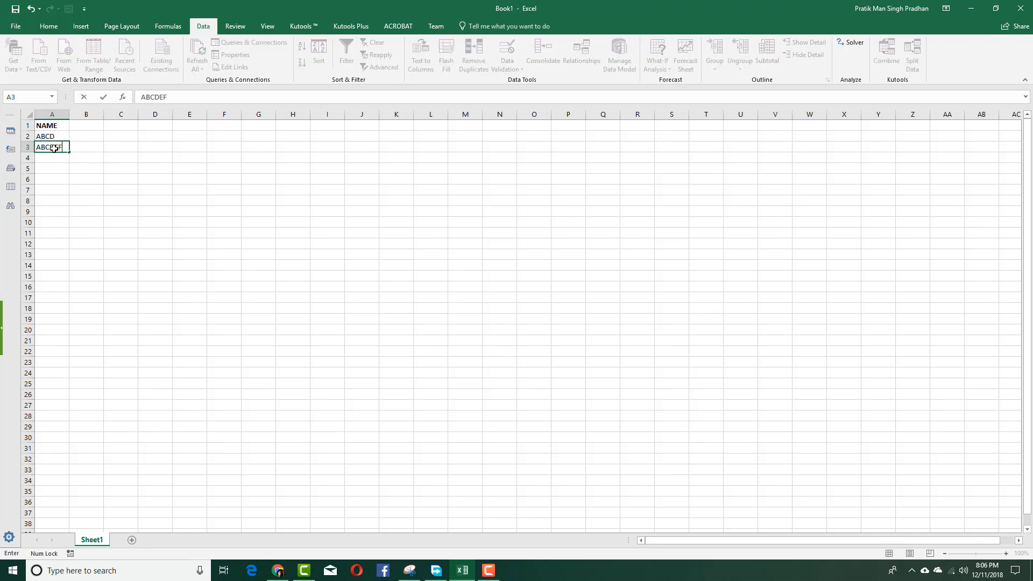
{"action": "type", "text": "GH"}
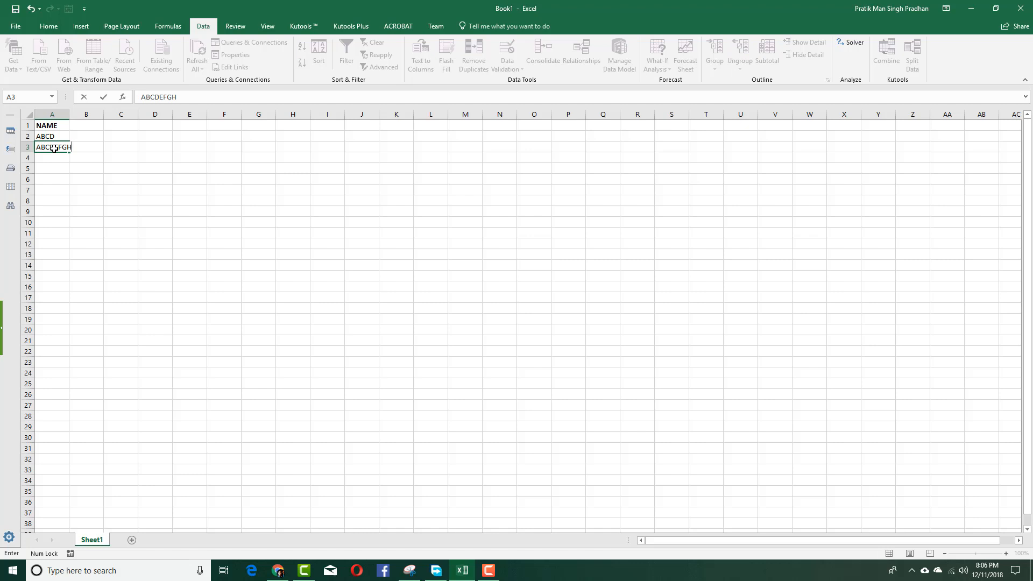
{"action": "key", "text": "Enter"}
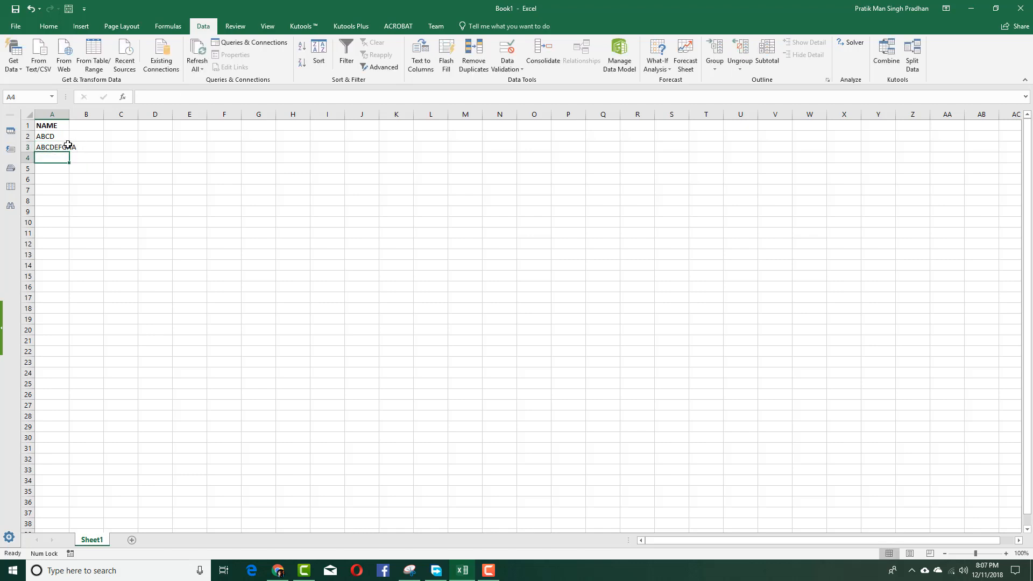
{"action": "left_click", "coordinate": [52, 146]}
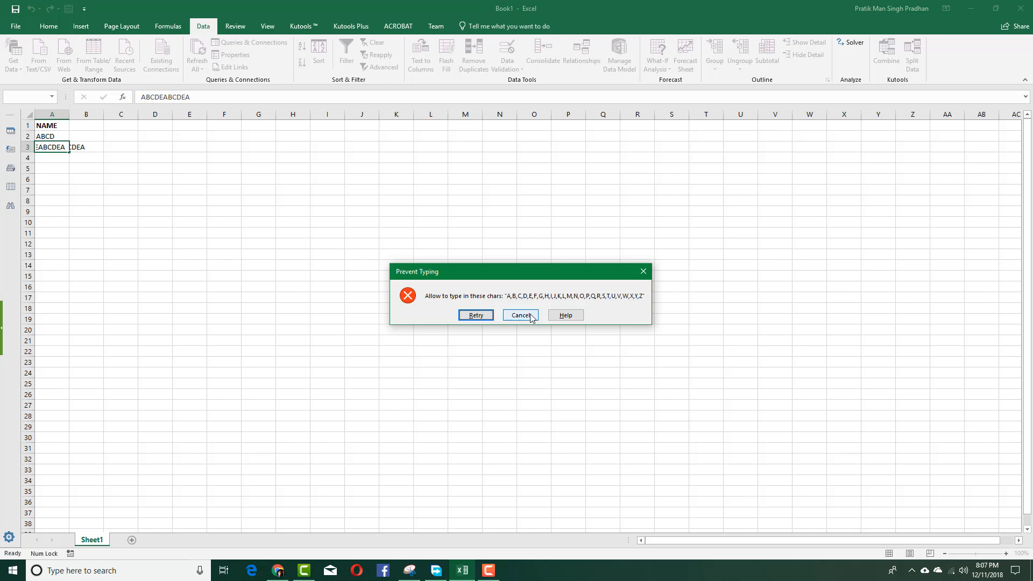
{"action": "left_click", "coordinate": [520, 314]}
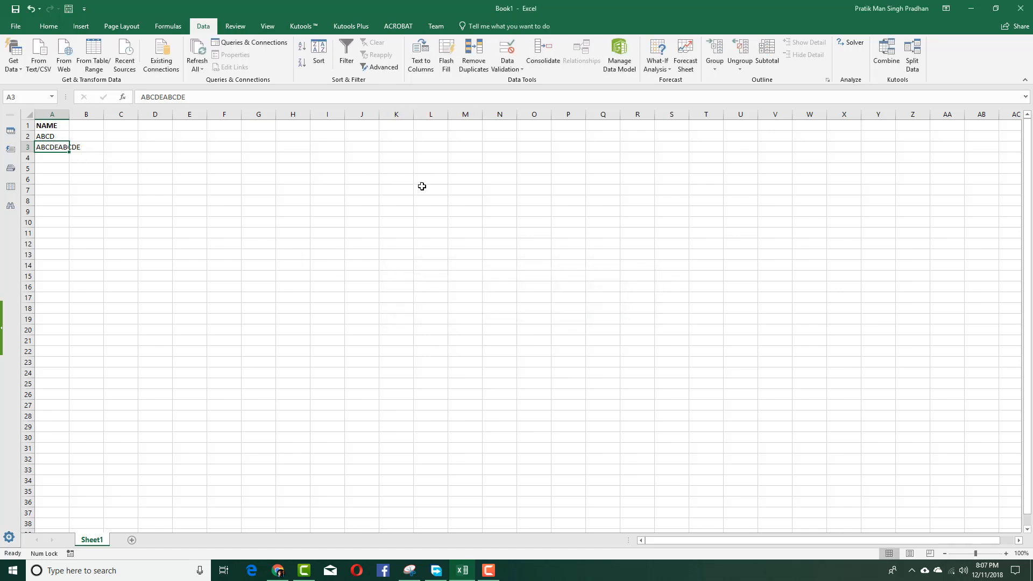
- Select A2:A20 and go to the Error Alert settings of its Data Validation
{"action": "left_click_drag", "start_coordinate": [52, 136], "coordinate": [52, 148]}
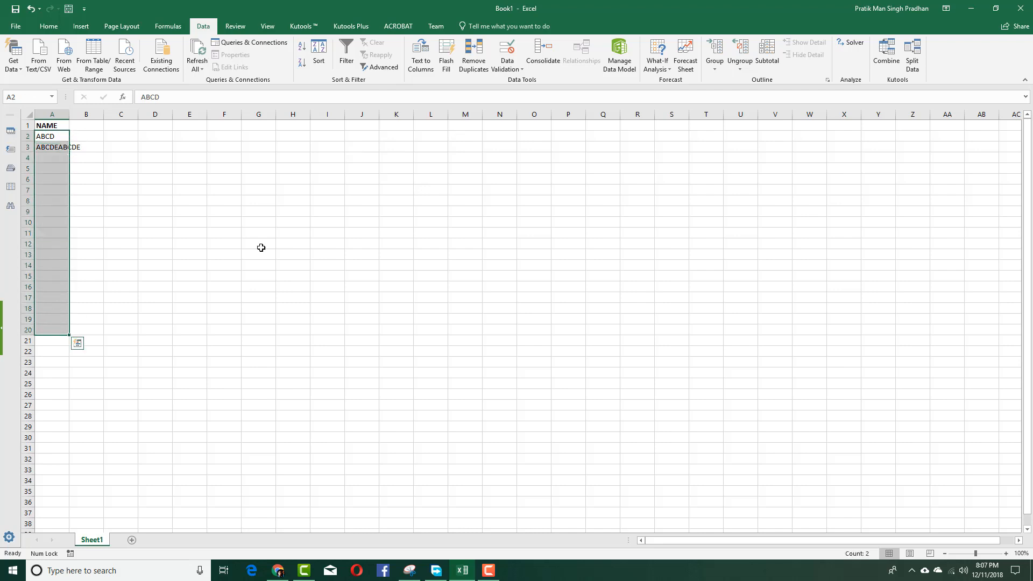
{"action": "left_click", "coordinate": [505, 49]}
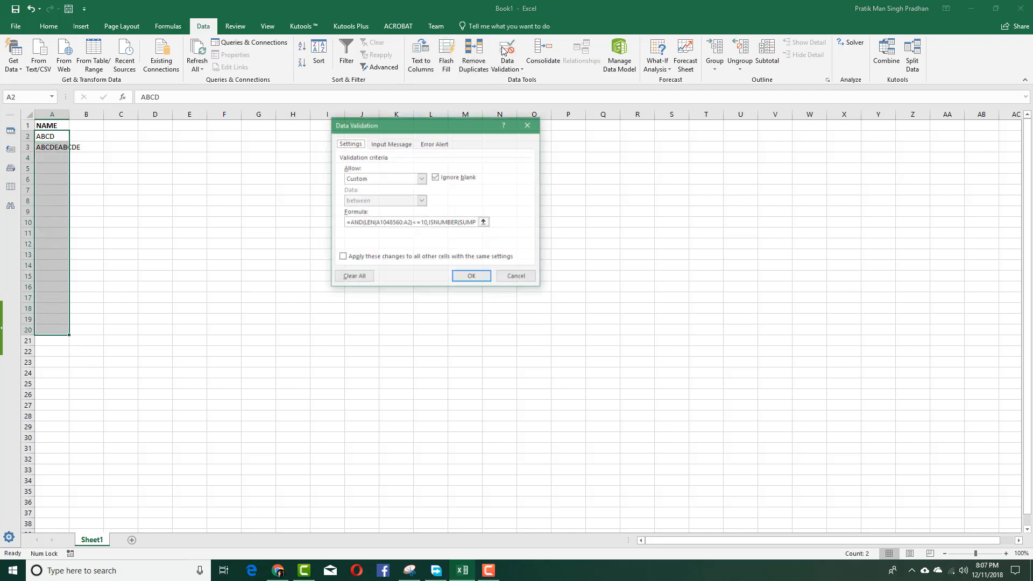
{"action": "left_click", "coordinate": [391, 144]}
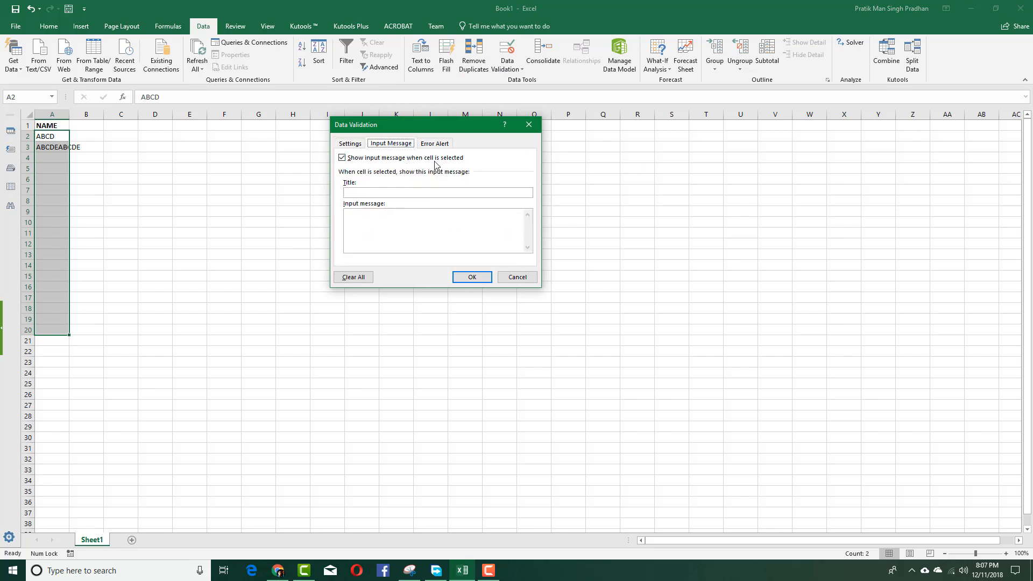
{"action": "left_click", "coordinate": [435, 143]}
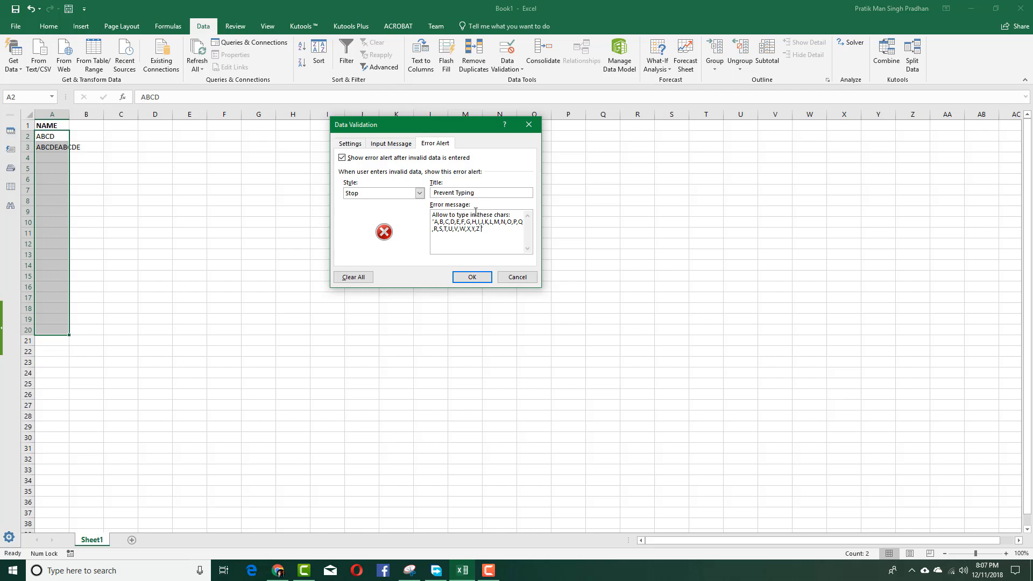
{"action": "mouse_move", "coordinate": [495, 242]}
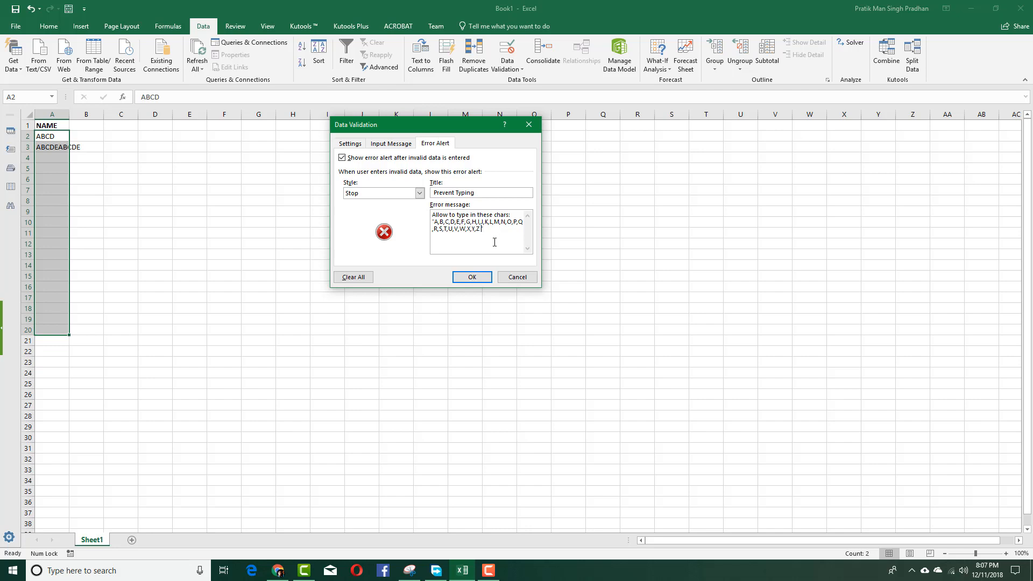
- Append 'and just below 10 characters' to the error message, apply it, and try lowercase 'sdf' in A4
{"action": "type", "text": "and"}
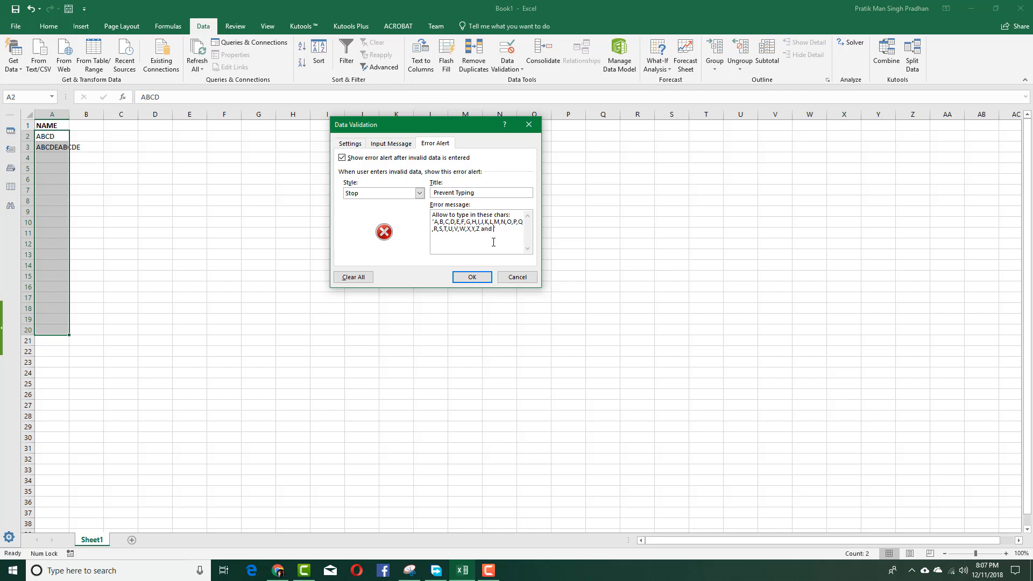
{"action": "type", "text": "just"}
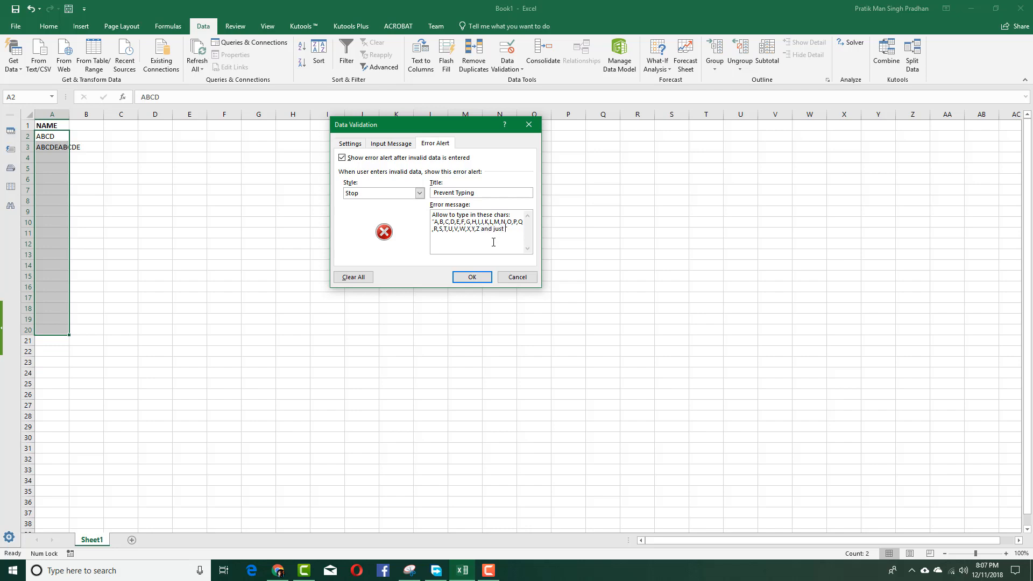
{"action": "type", "text": "below 10 charac"}
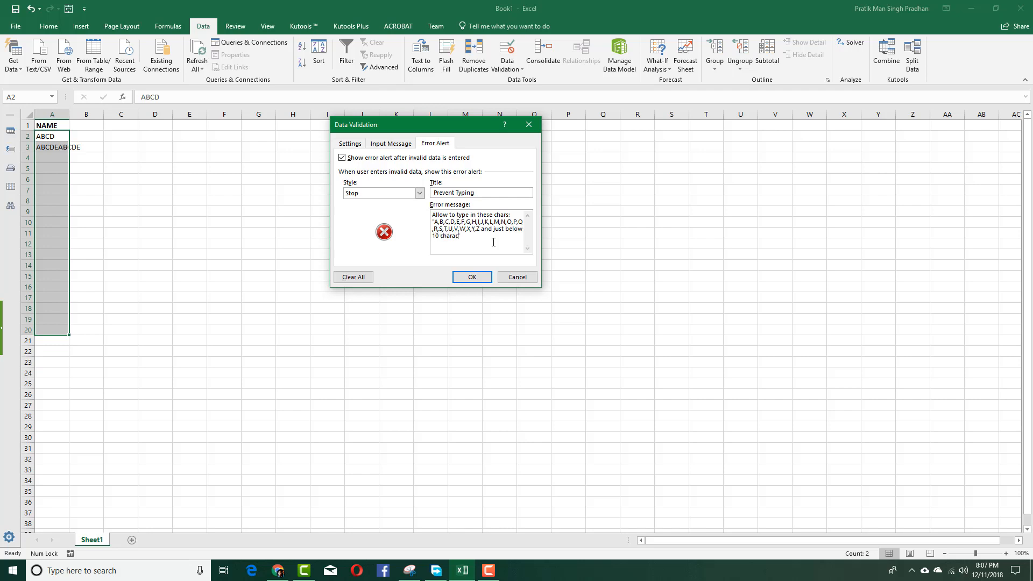
{"action": "left_click", "coordinate": [471, 277]}
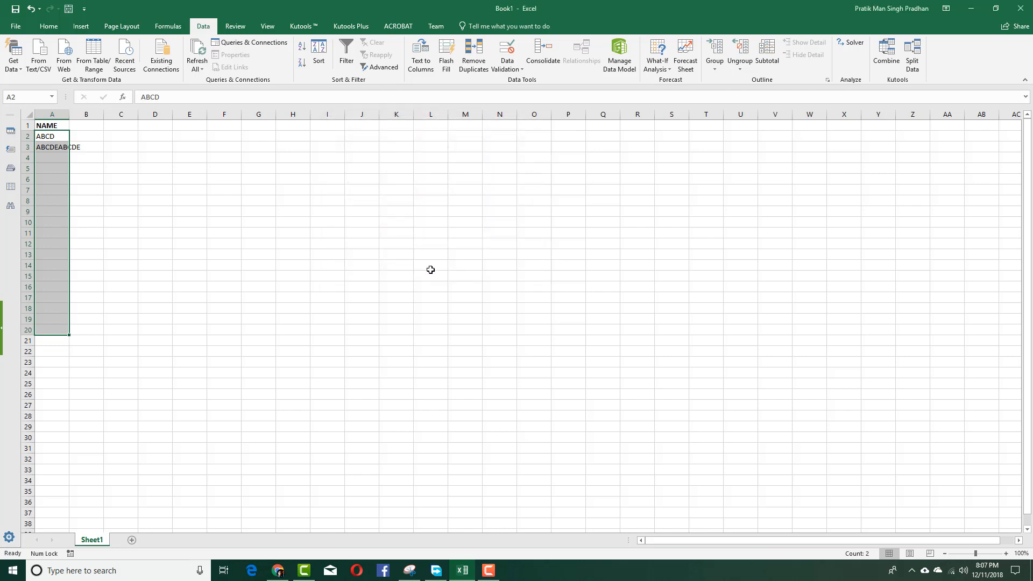
{"action": "type", "text": "sdfdsf"}
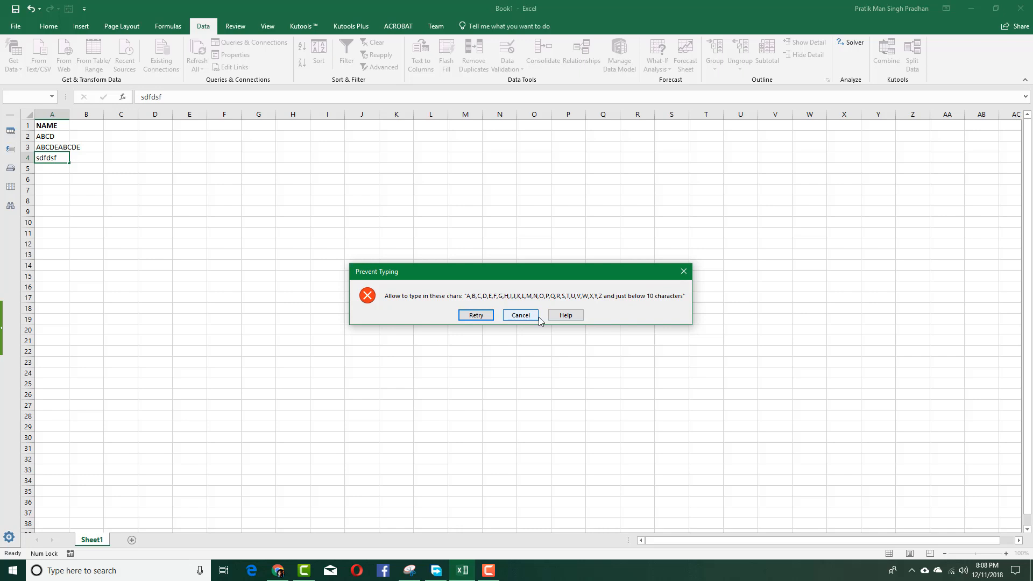
- Cancel the rejected lowercase A4 entry and return to the Kutools ribbon
{"action": "left_click", "coordinate": [521, 314]}
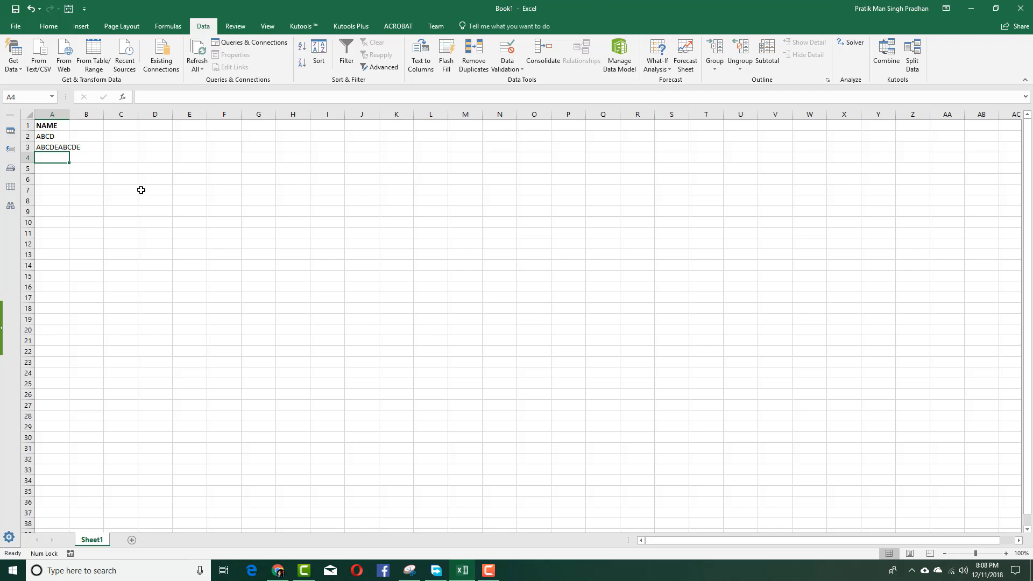
{"action": "mouse_move", "coordinate": [144, 184]}
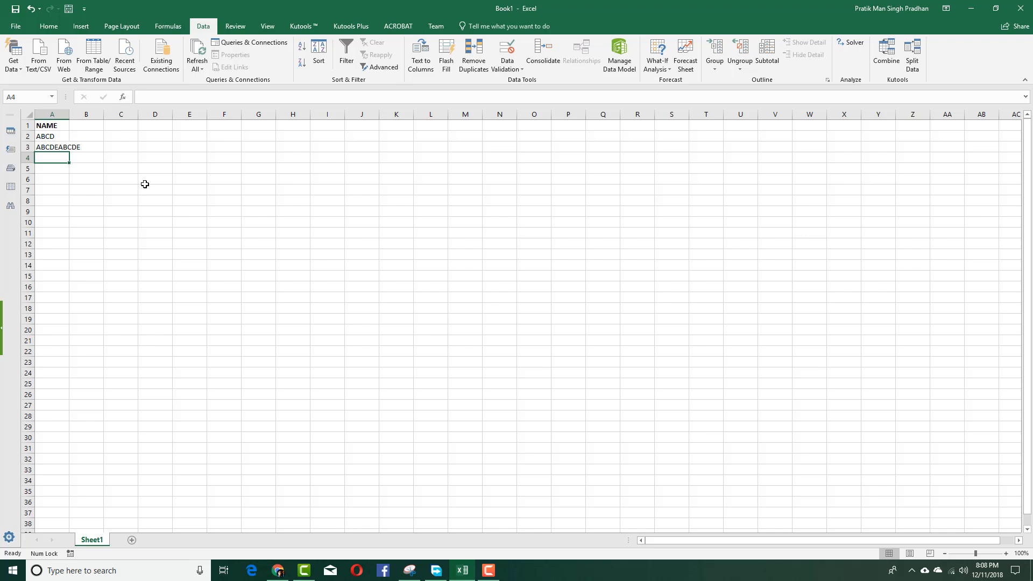
{"action": "left_click", "coordinate": [303, 26]}
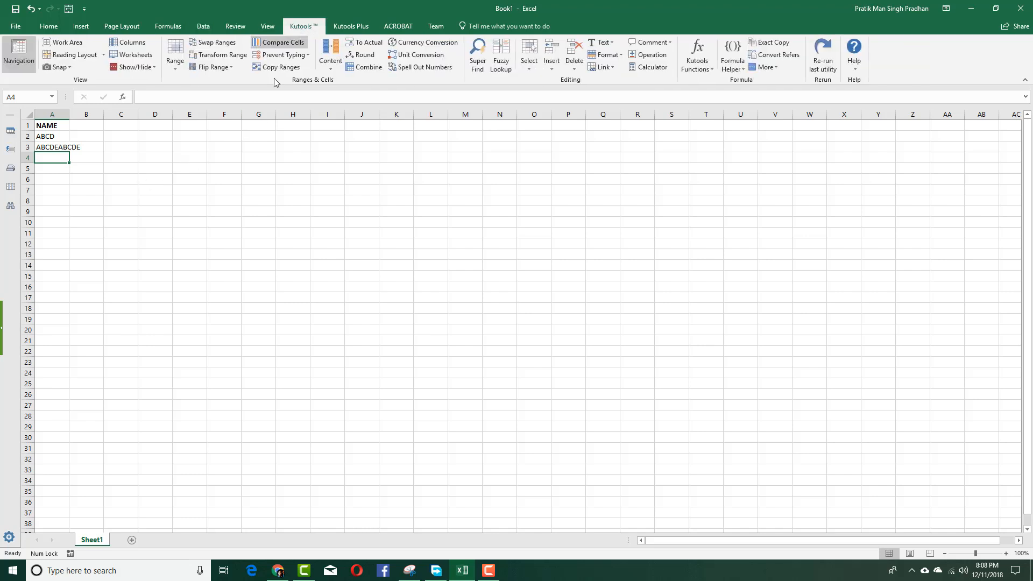